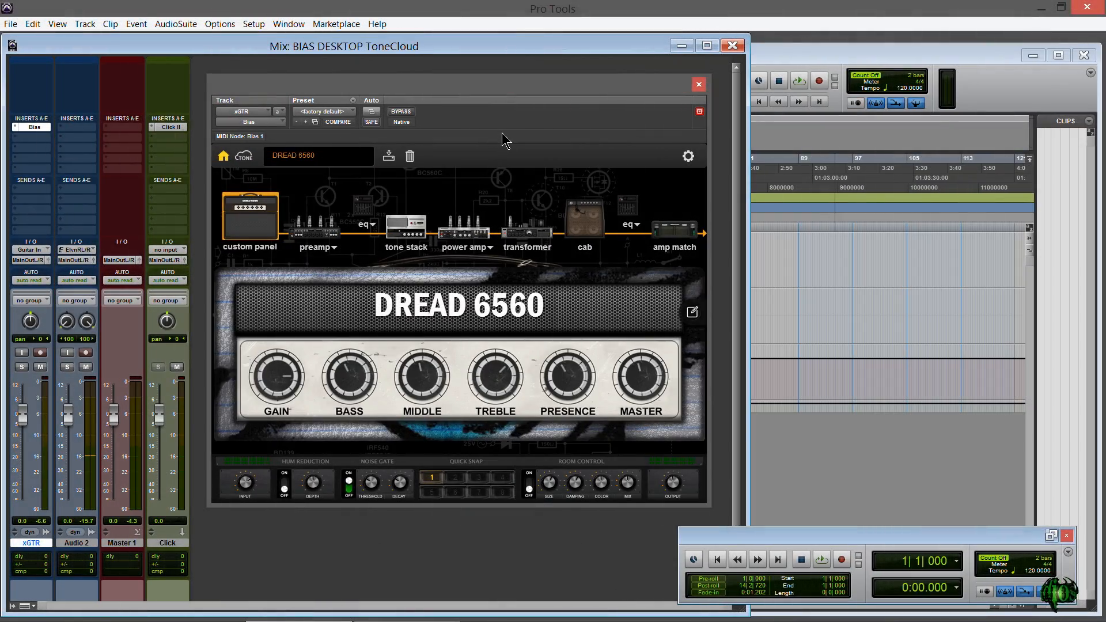
mouse_move(476, 347)
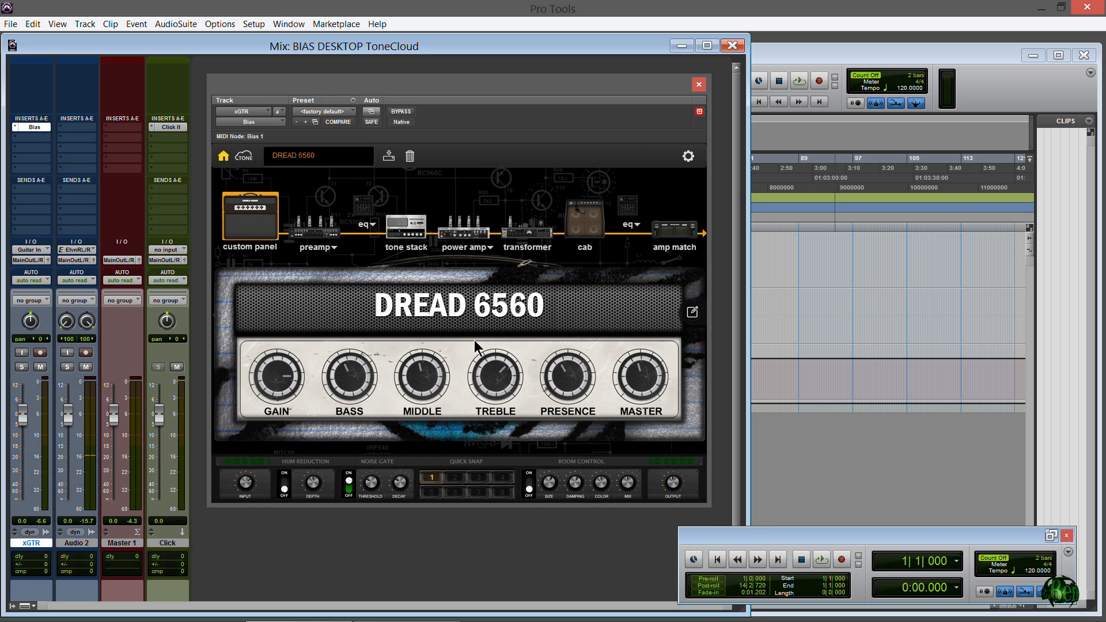
mouse_move(416, 328)
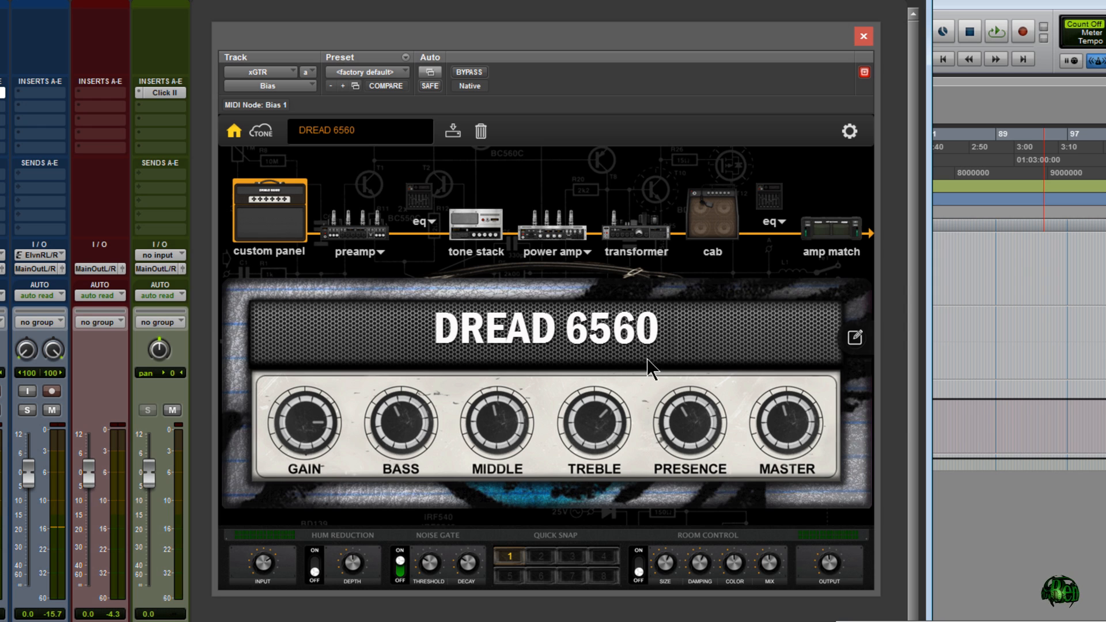
mouse_move(855, 338)
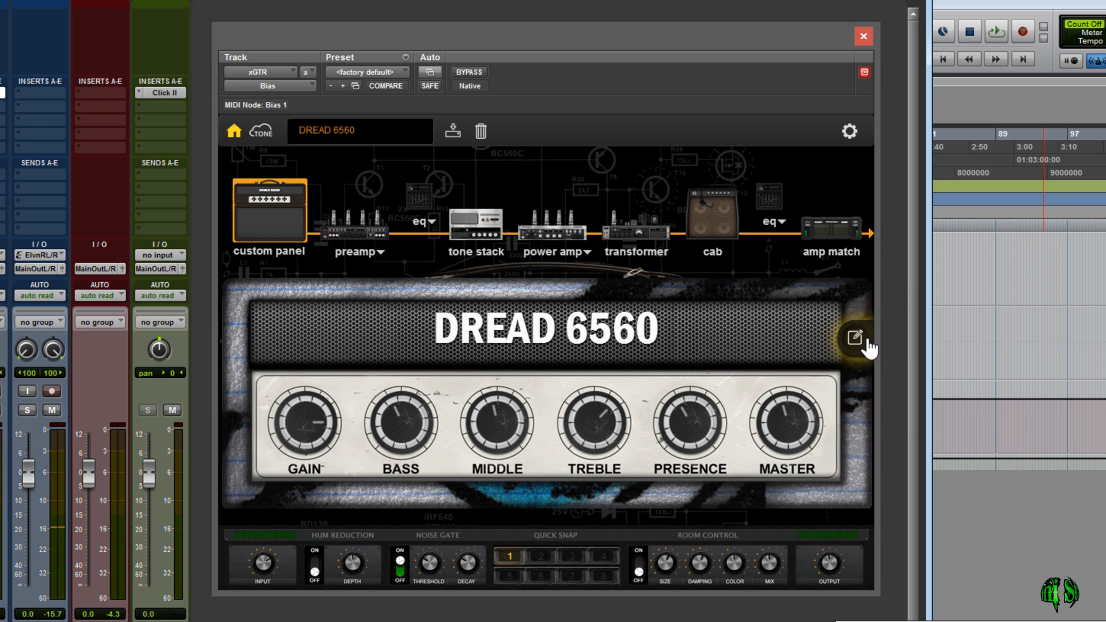
Log in to ToneCloud with the account email and password, then reach the Tone Sharing form
left_click(859, 339)
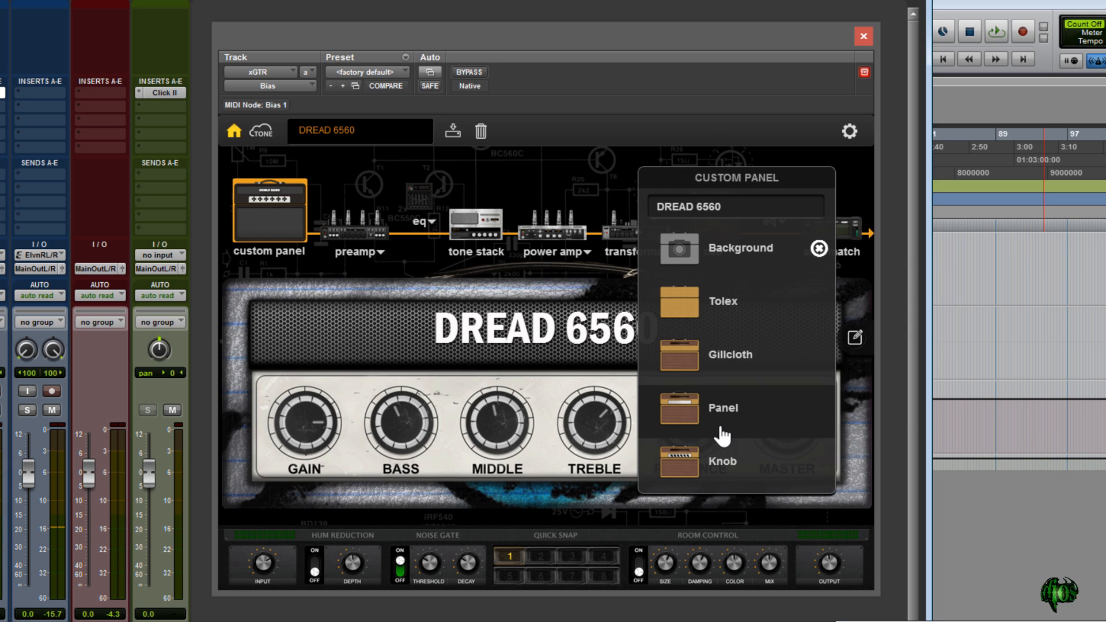
mouse_move(719, 473)
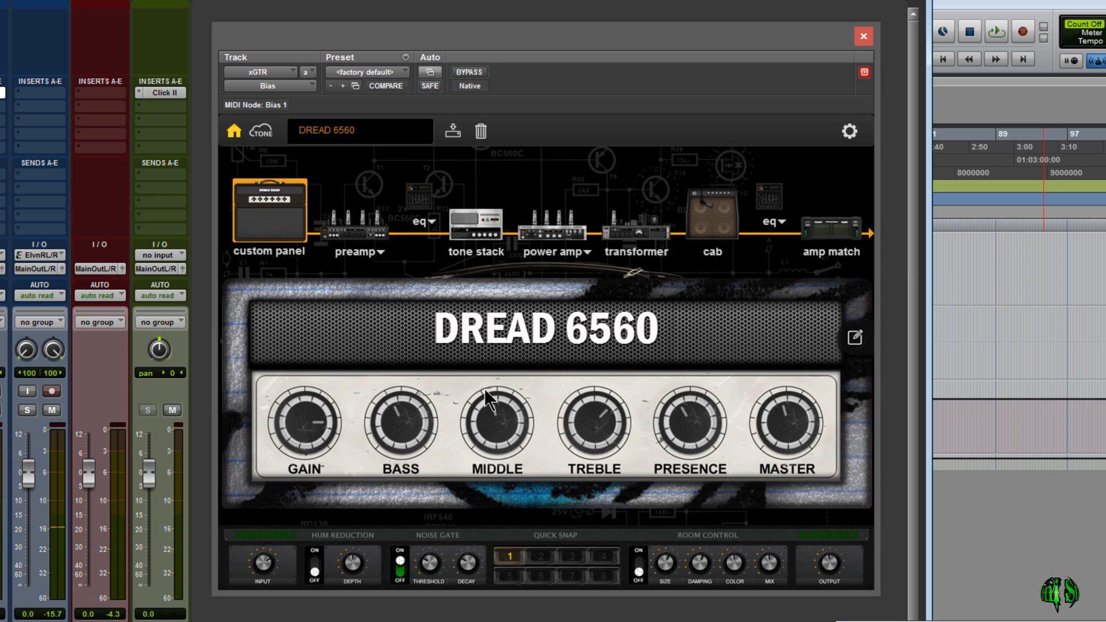
mouse_move(789, 168)
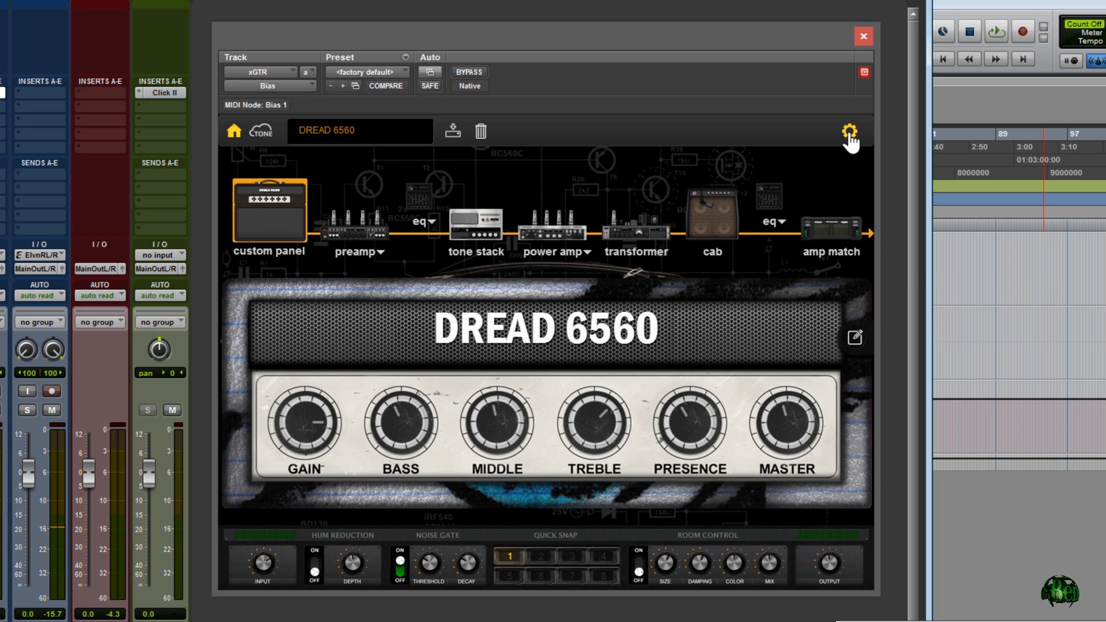
left_click(849, 131)
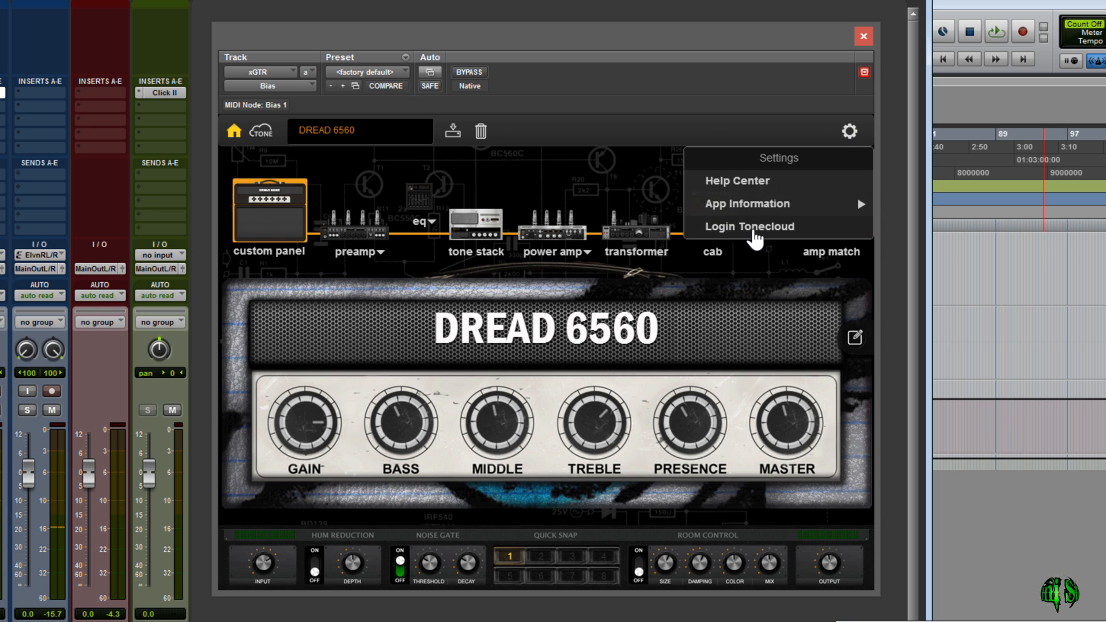
left_click(749, 227)
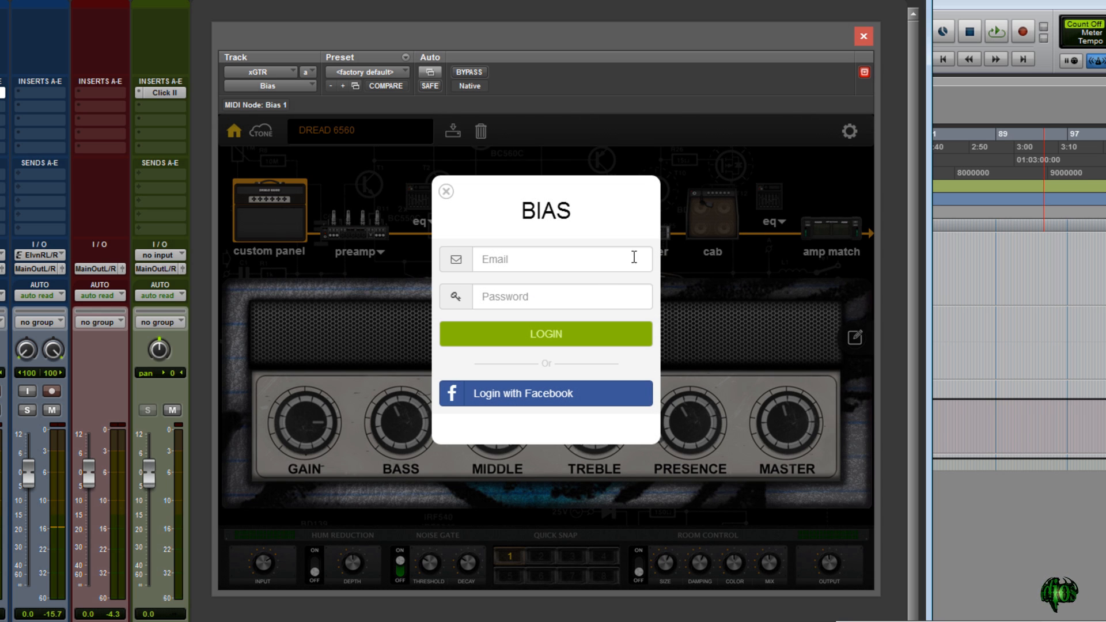
left_click(561, 259)
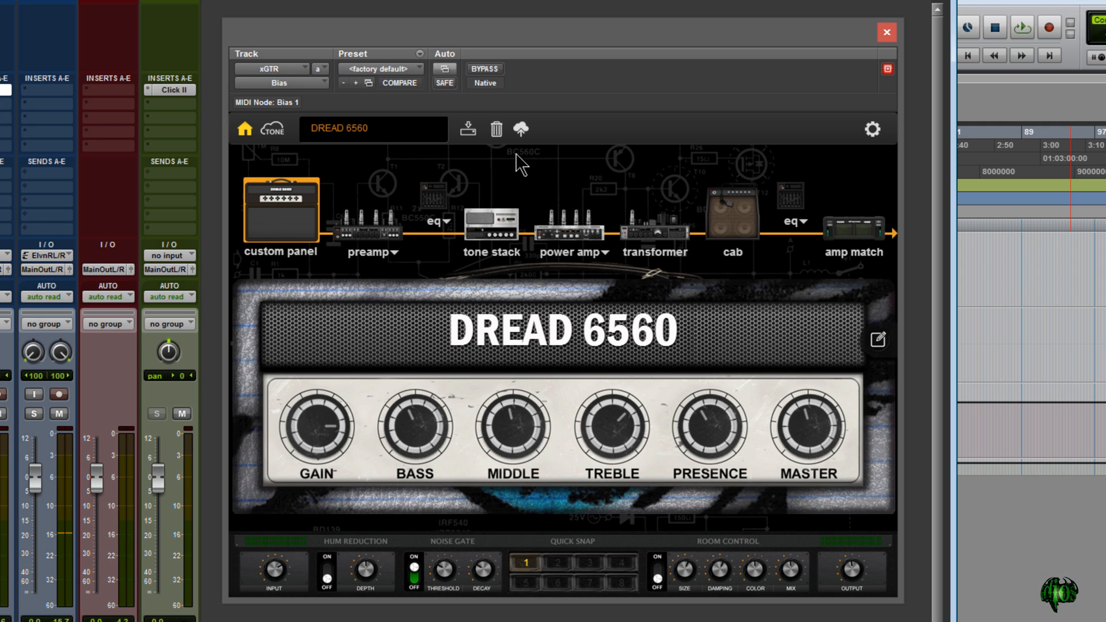
left_click(520, 130)
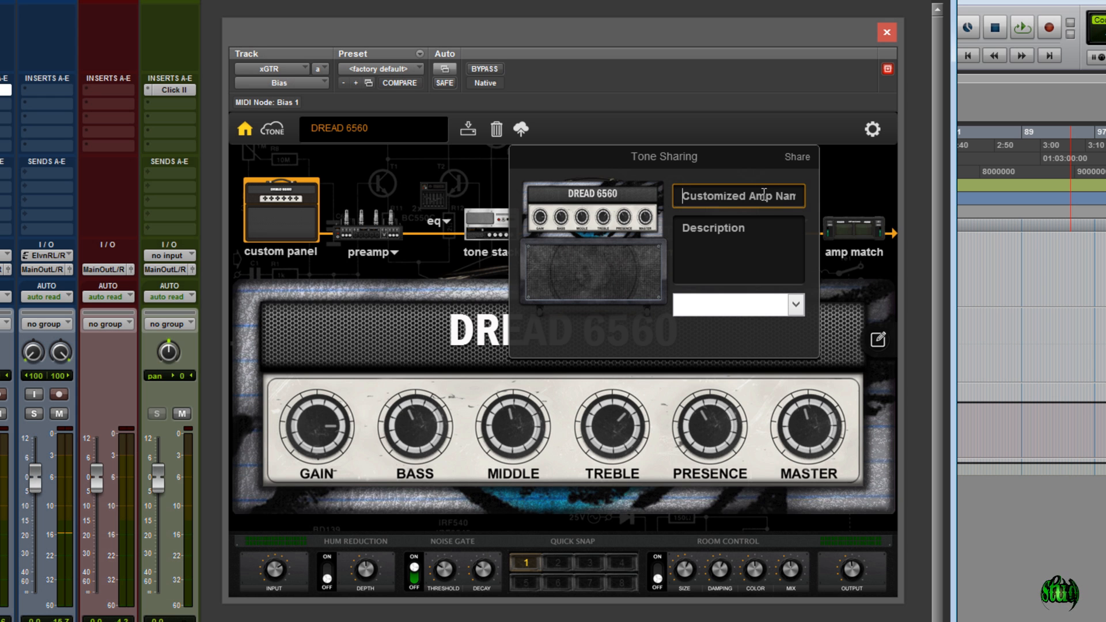
Name the tone 'Benoni DREAD 6560' and describe it as an amp match of a Peavey 5150 metal tone
type("DREAD 6560")
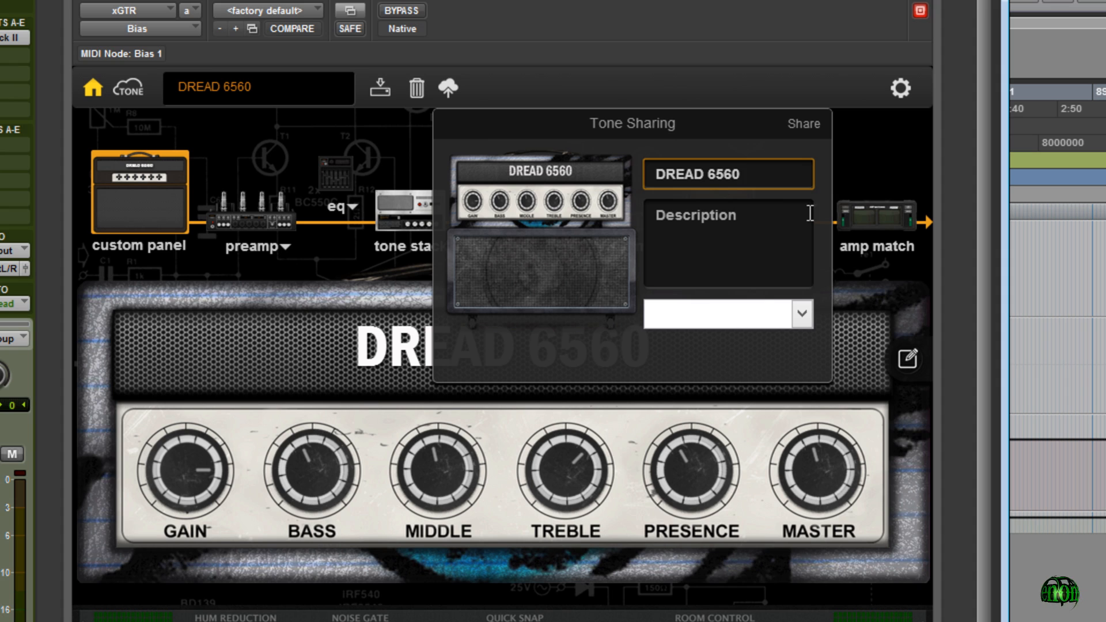
type("Amp Match of Peavey")
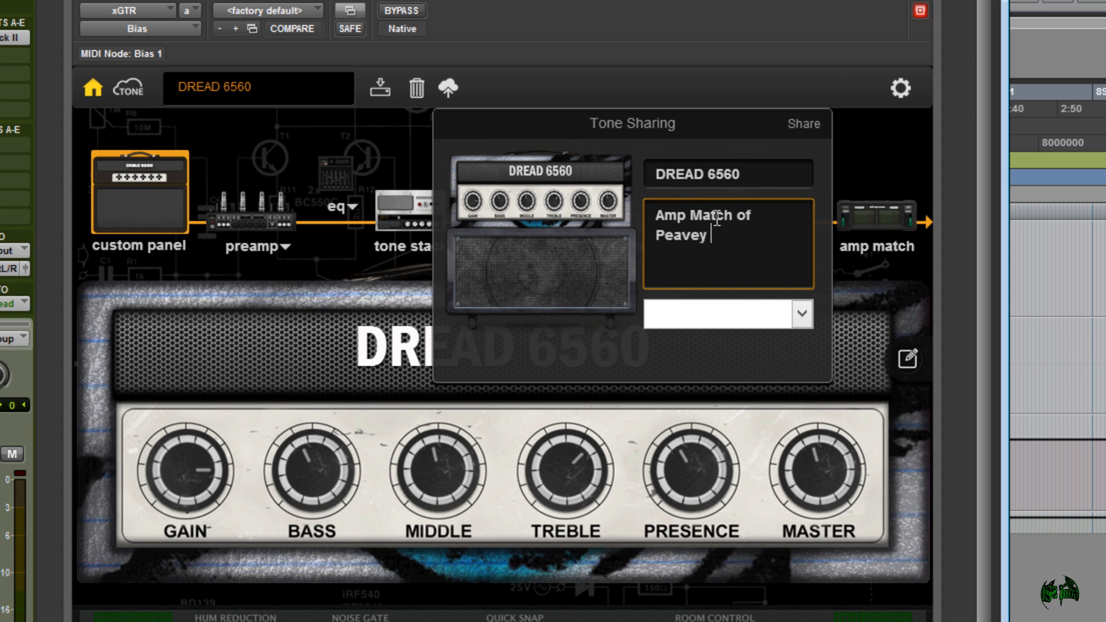
type("5150 tone used on a metal album")
left_click(729, 174)
type("Benoni ")
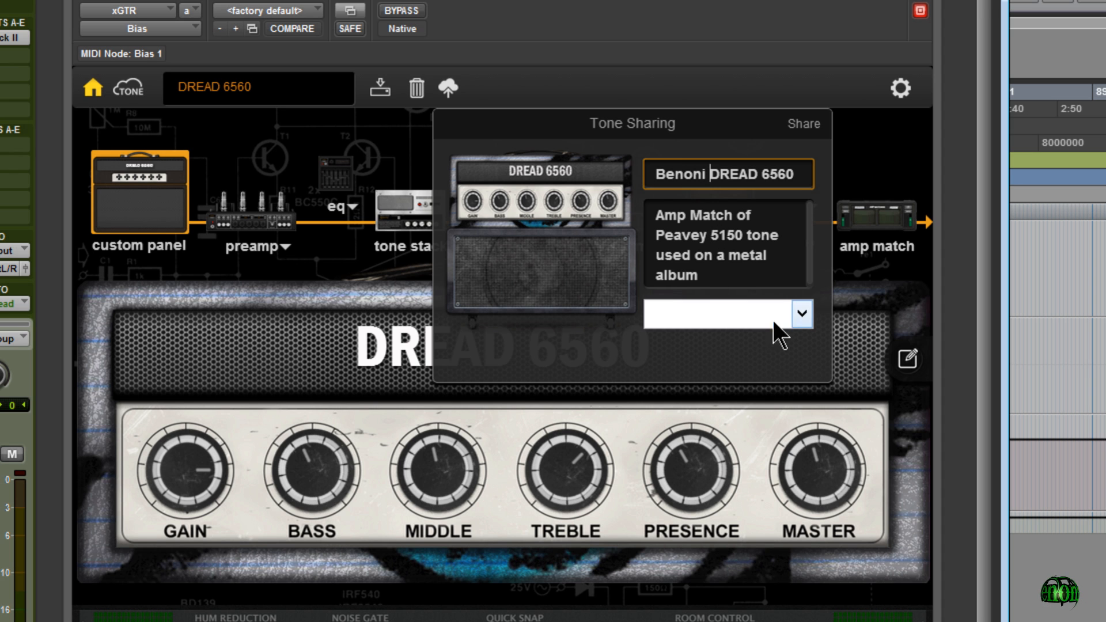
Choose Insane as the shared tone's category
left_click(801, 313)
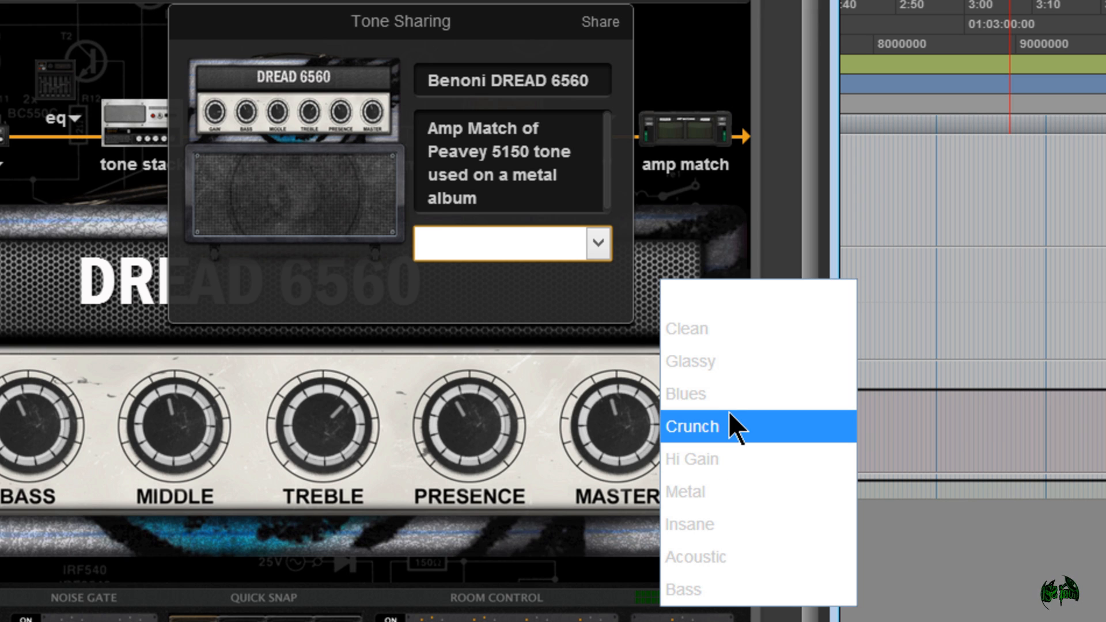
mouse_move(716, 492)
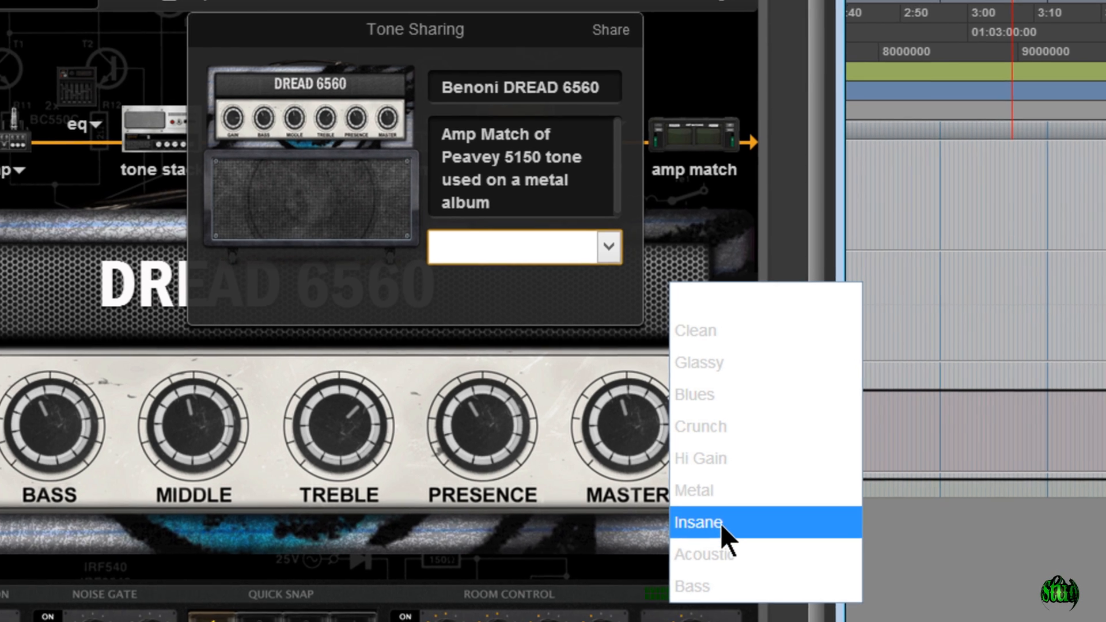
left_click(708, 522)
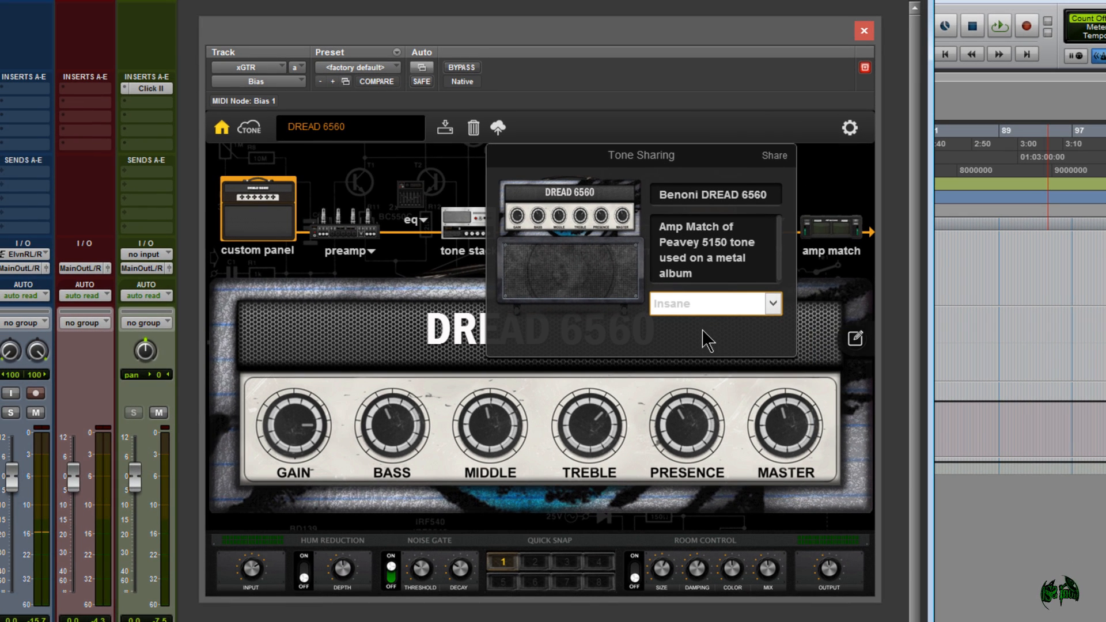
mouse_move(775, 156)
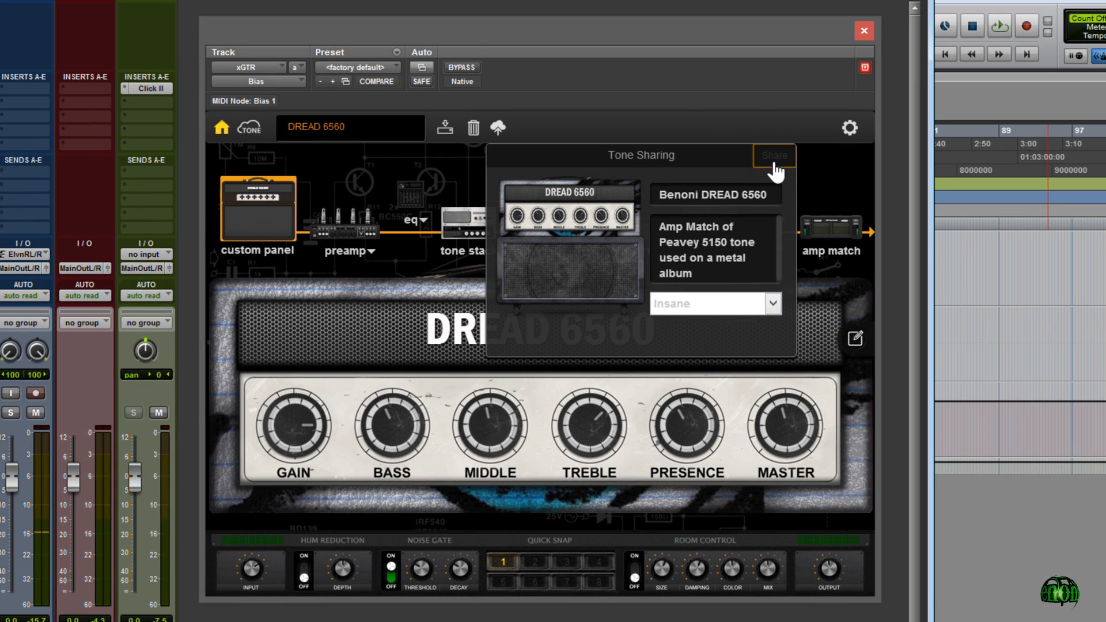
Share Benoni DREAD 6560 to ToneCloud and confirm the shared-successfully notice
left_click(773, 155)
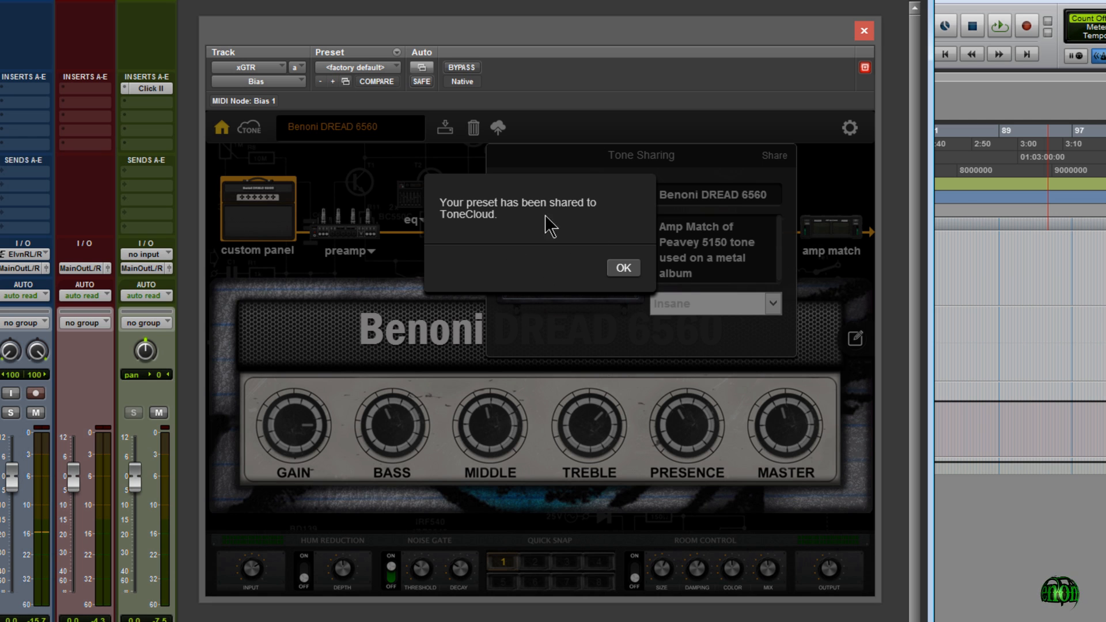
left_click(622, 269)
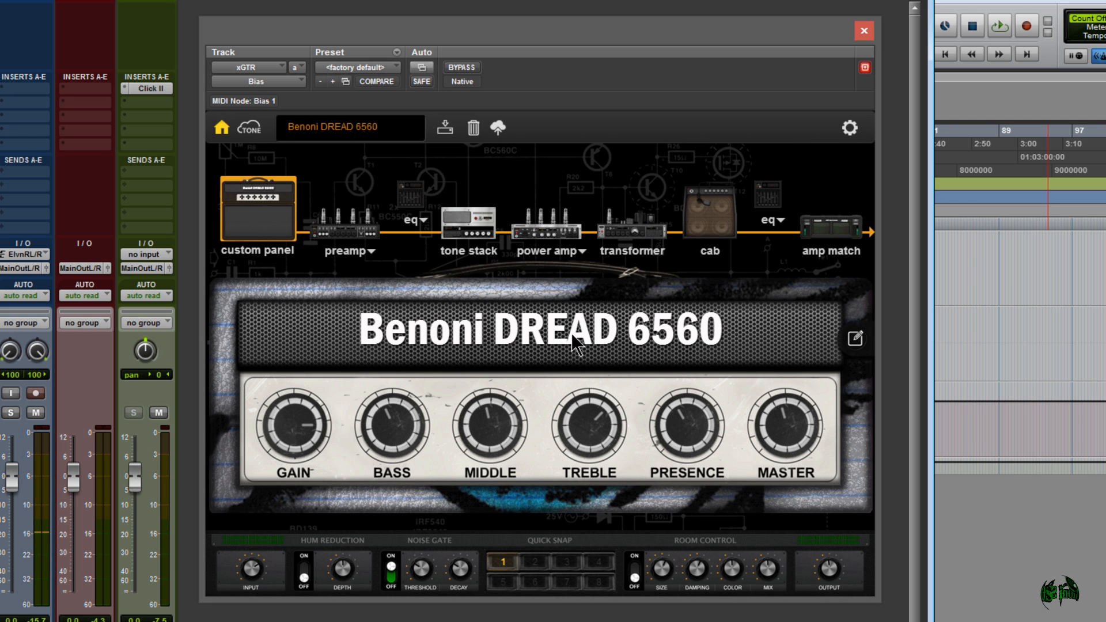
mouse_move(315, 208)
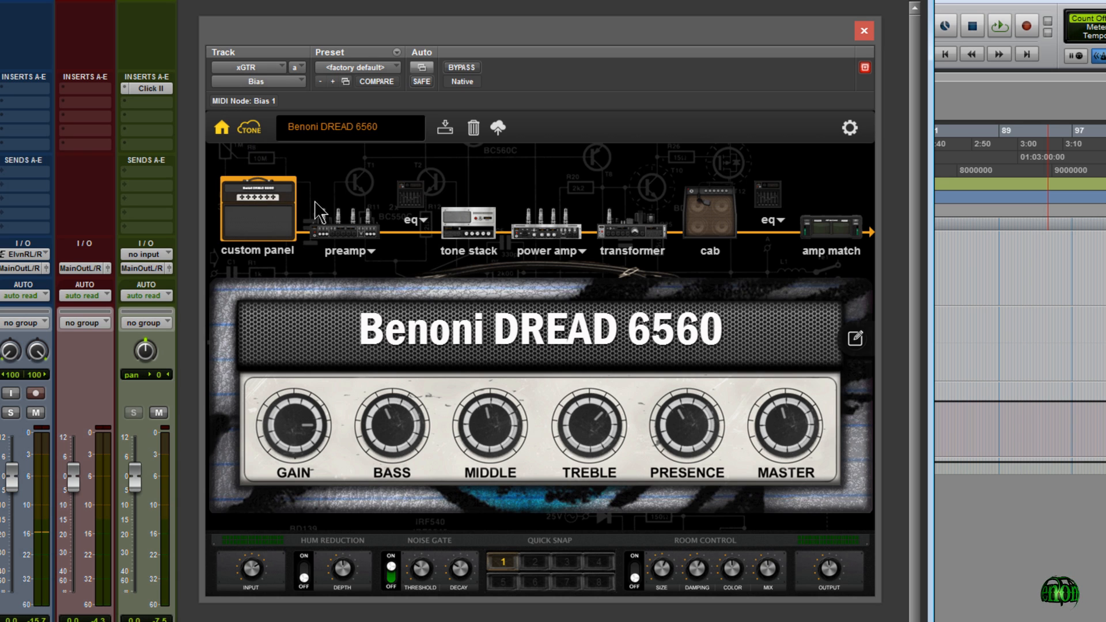
Browse ToneCloud's Latest tones to see Benoni DREAD 6560 listed first
left_click(245, 128)
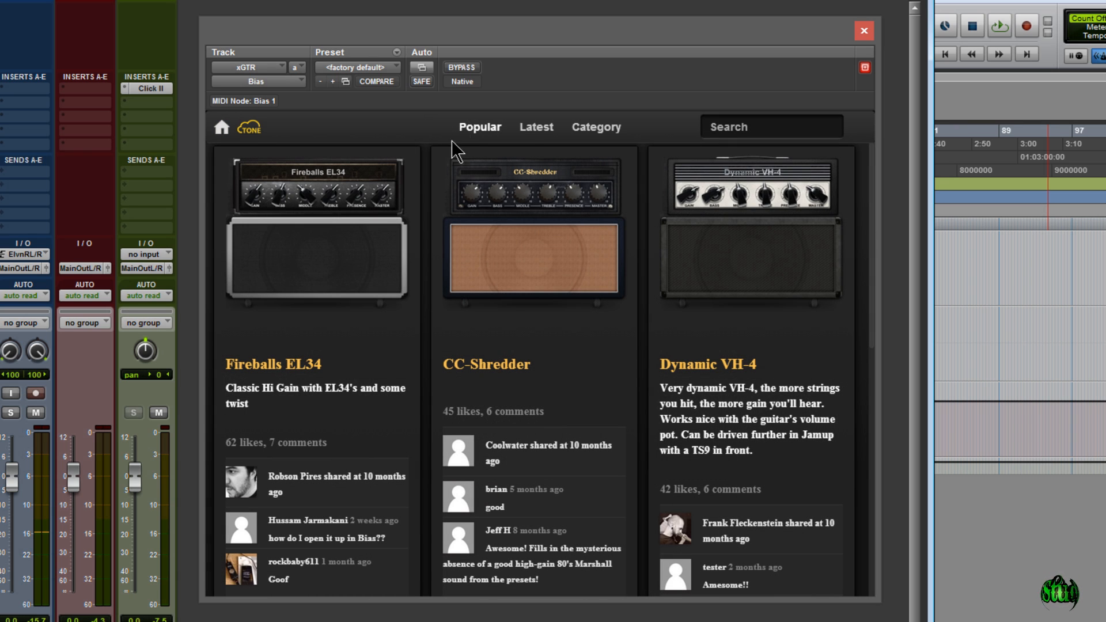
left_click(536, 127)
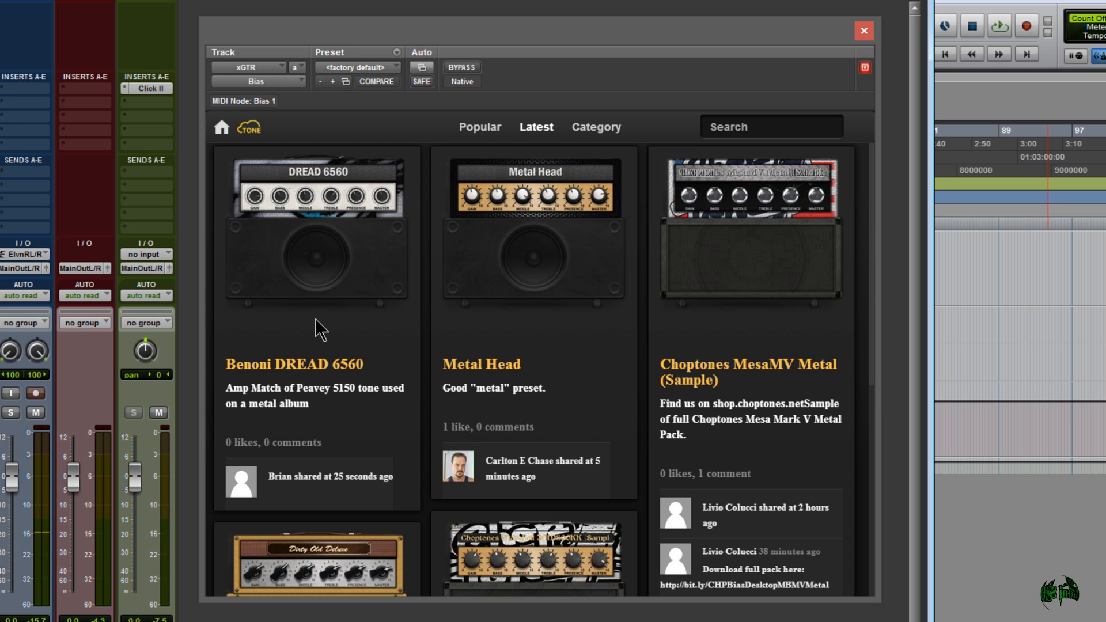
mouse_move(599, 392)
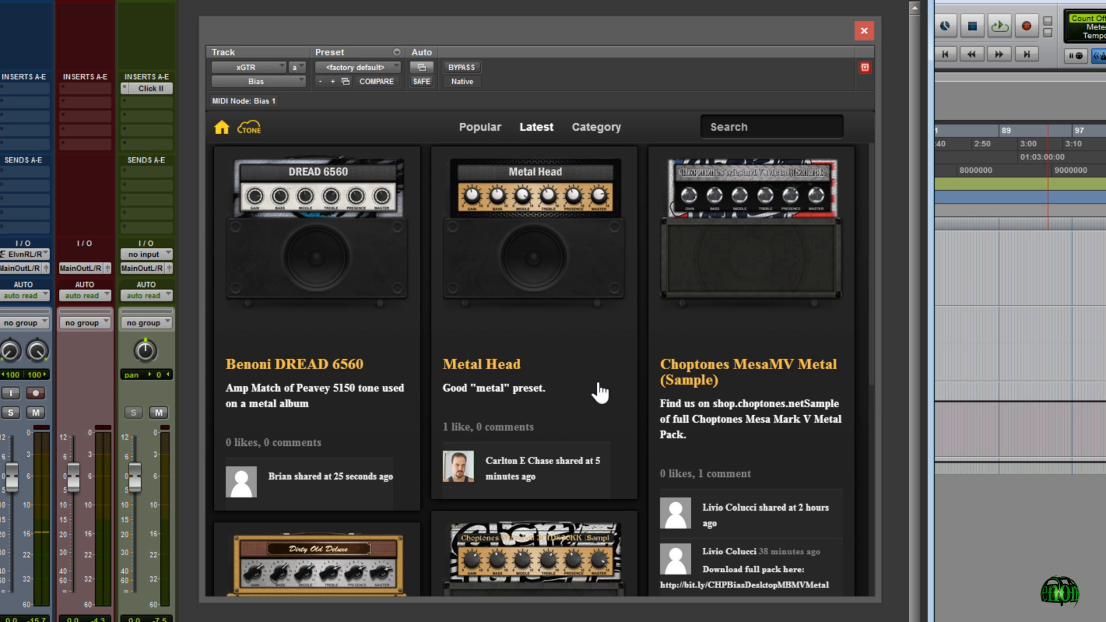